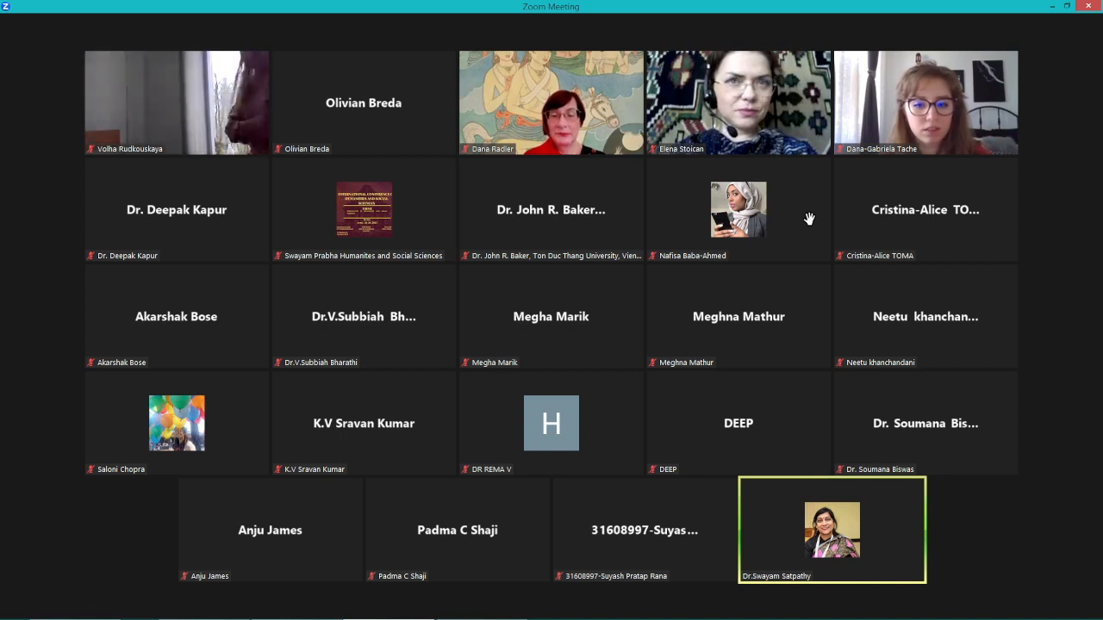
# Step: Bring up the tile options menu for the last participant in the bottom row
pyautogui.click(917, 486)
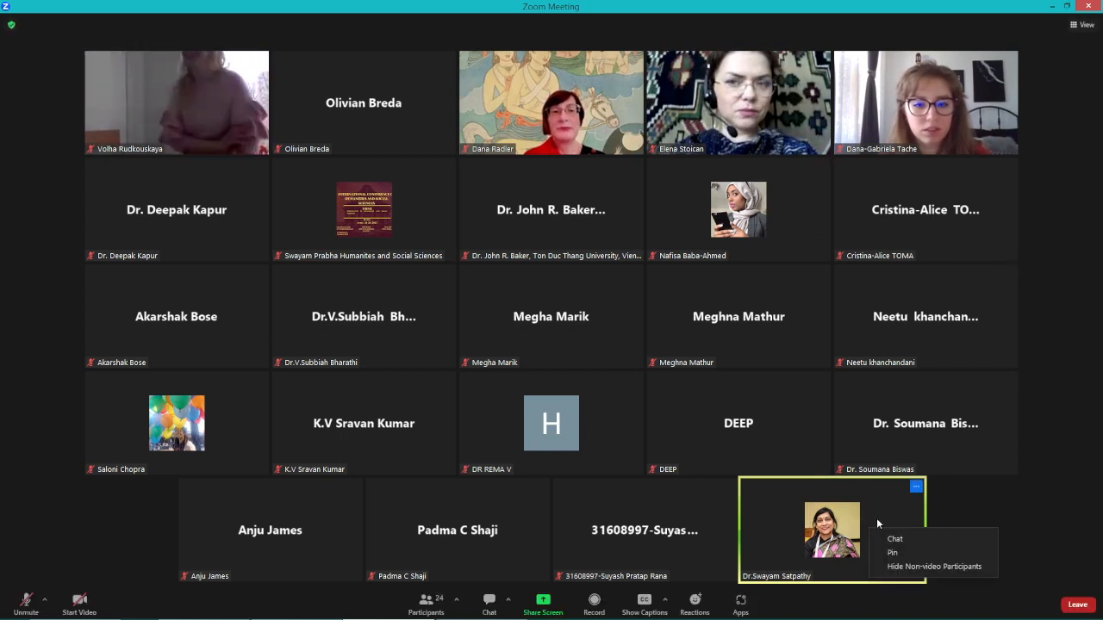
# Step: Pin that participant's video as the main view and acknowledge the recording notice with 'Got it'
pyautogui.click(892, 551)
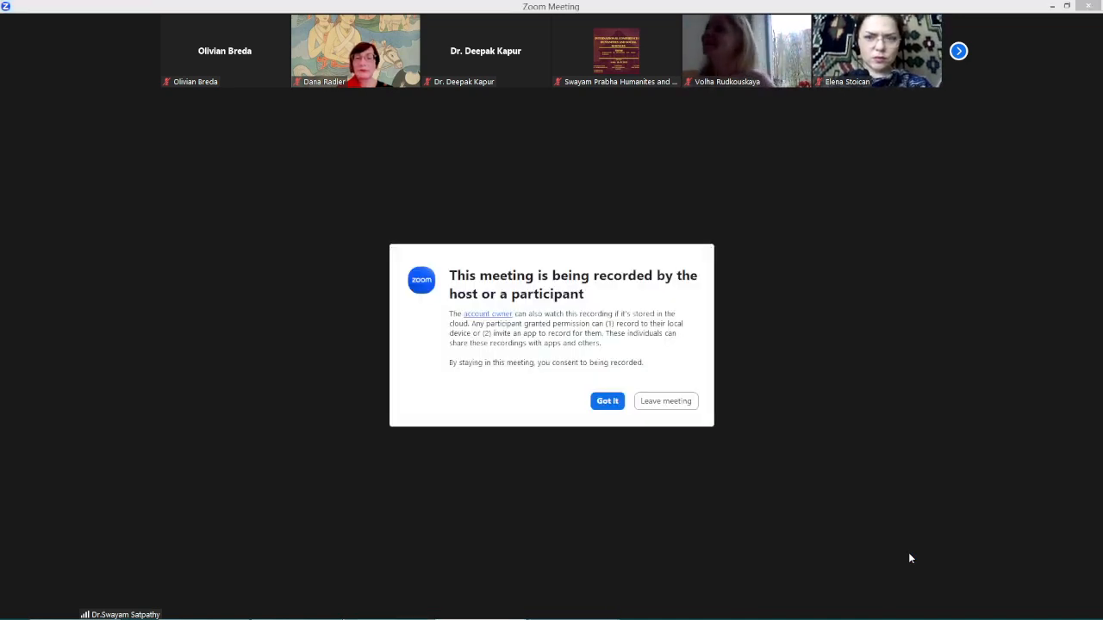
pyautogui.moveTo(693, 322)
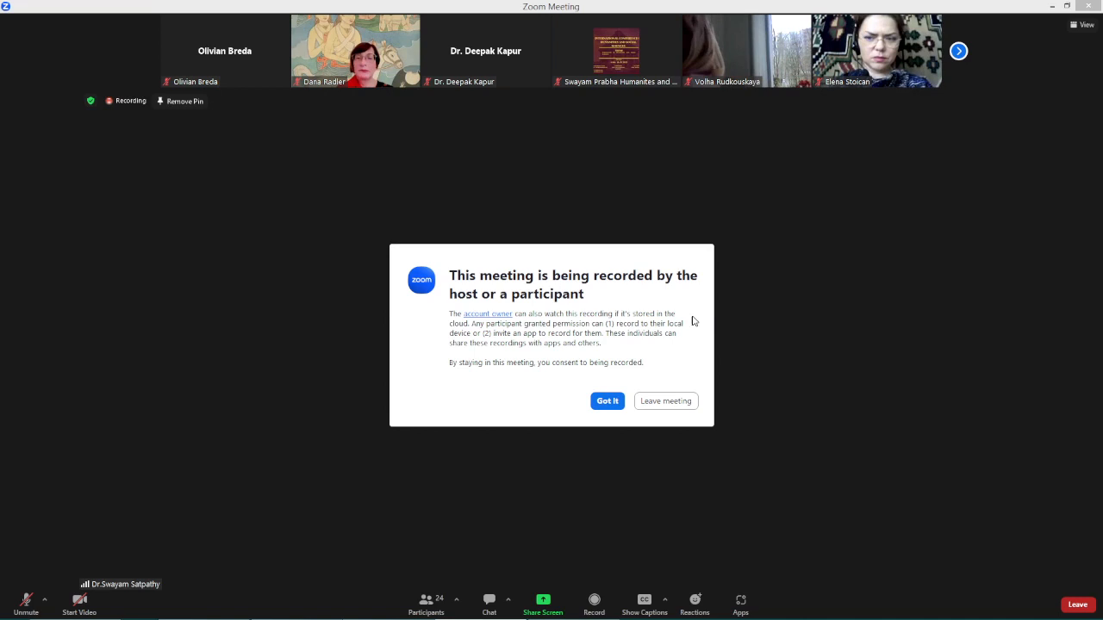
pyautogui.click(607, 400)
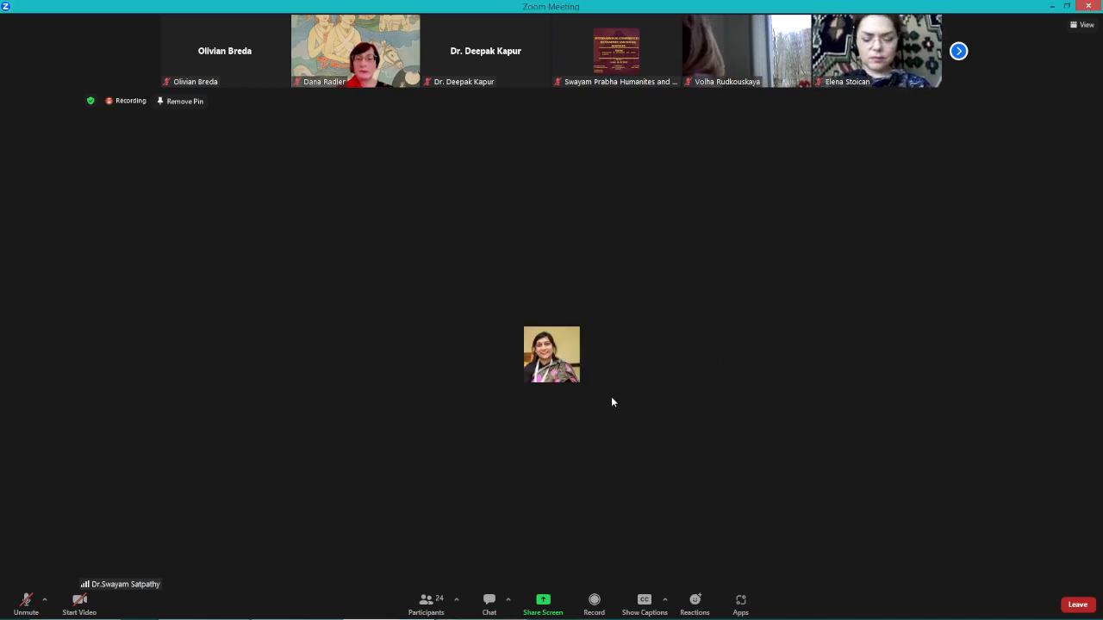